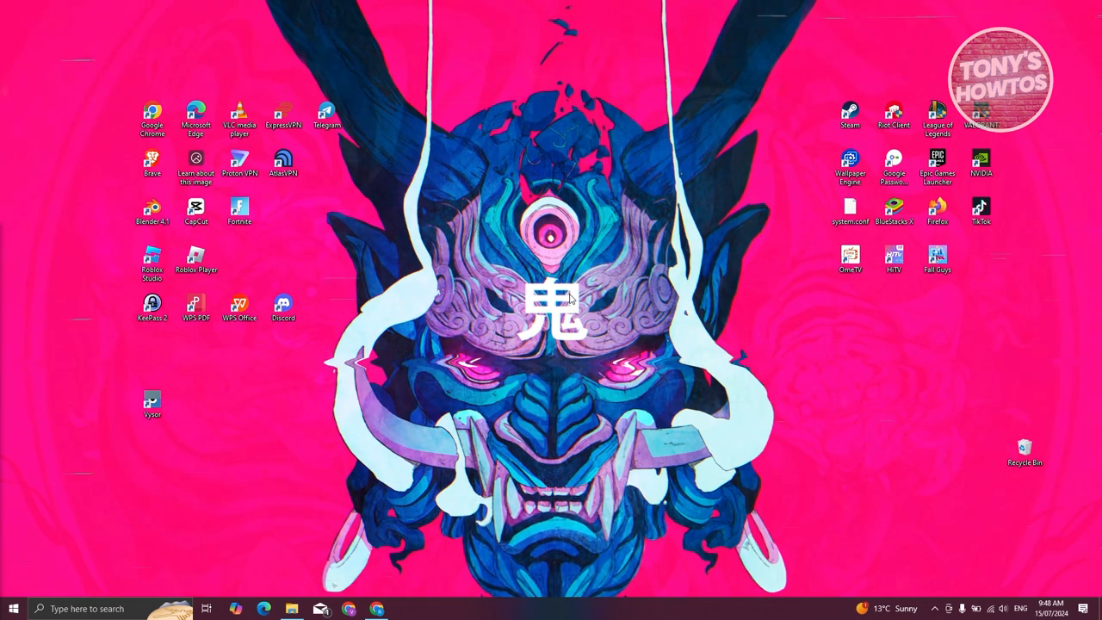
Dismiss the OBS already-running warning and bring the browser with ChatGPT's AIPRM prompts into view.
click(403, 609)
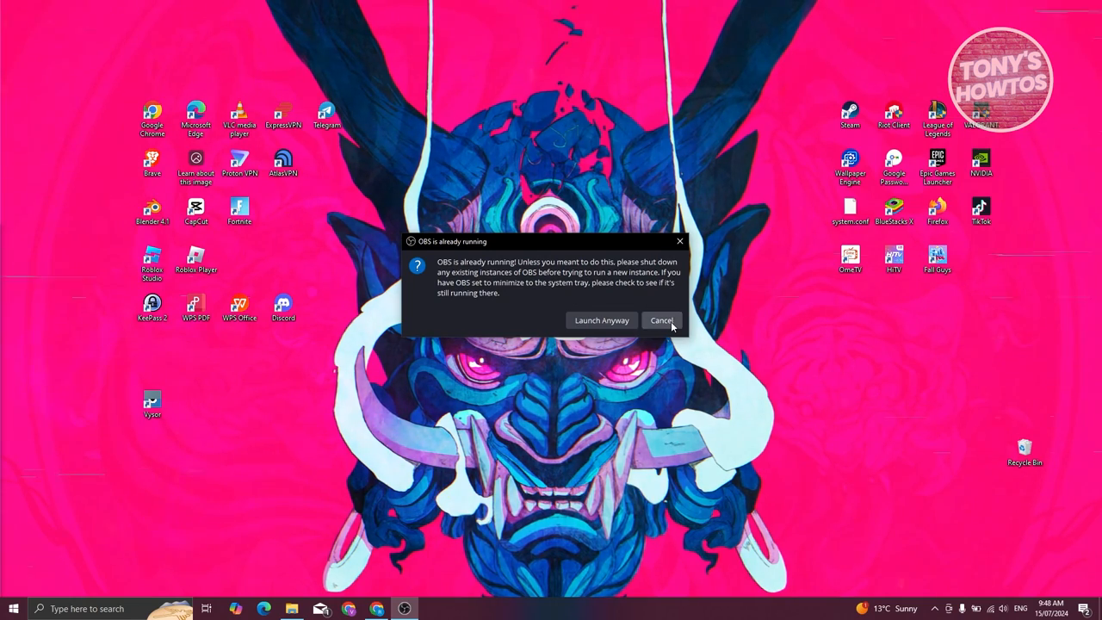
click(661, 320)
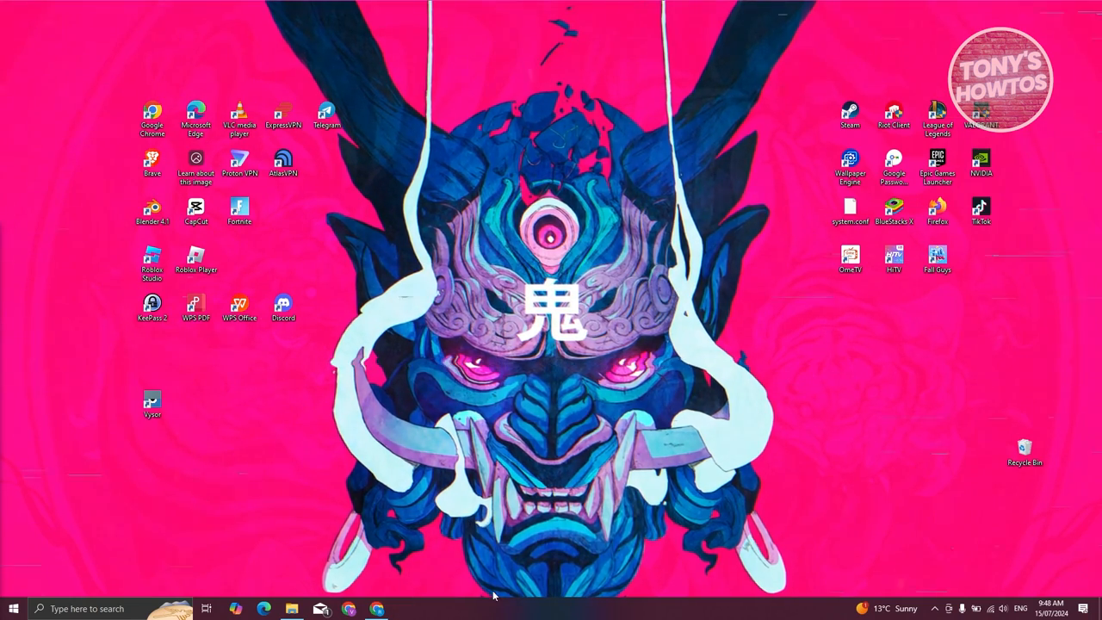
click(375, 610)
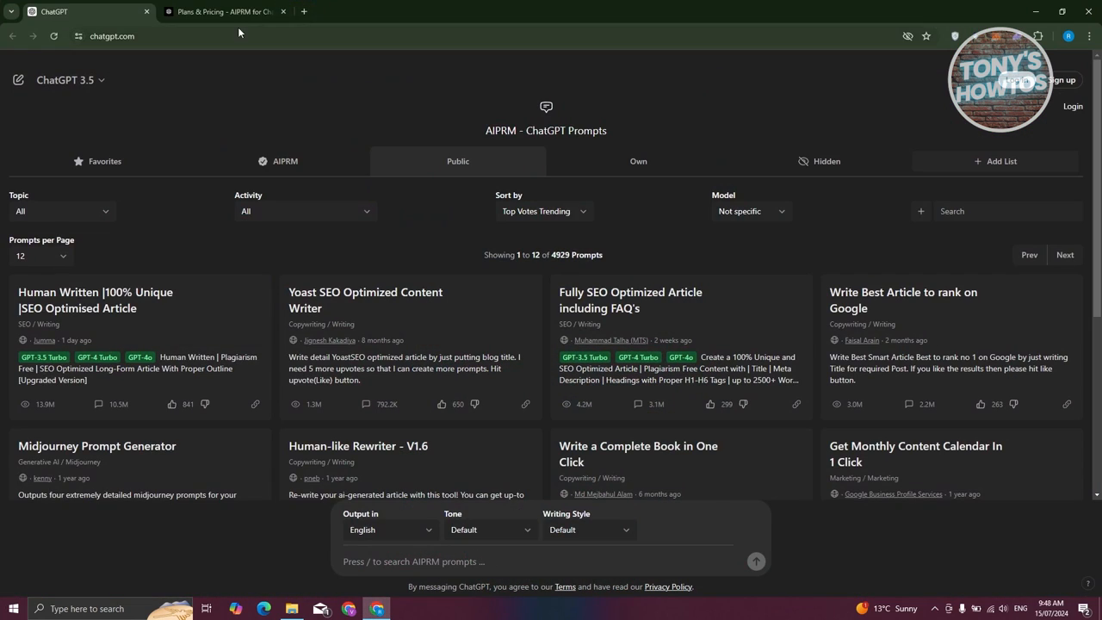
mouse_move(224, 10)
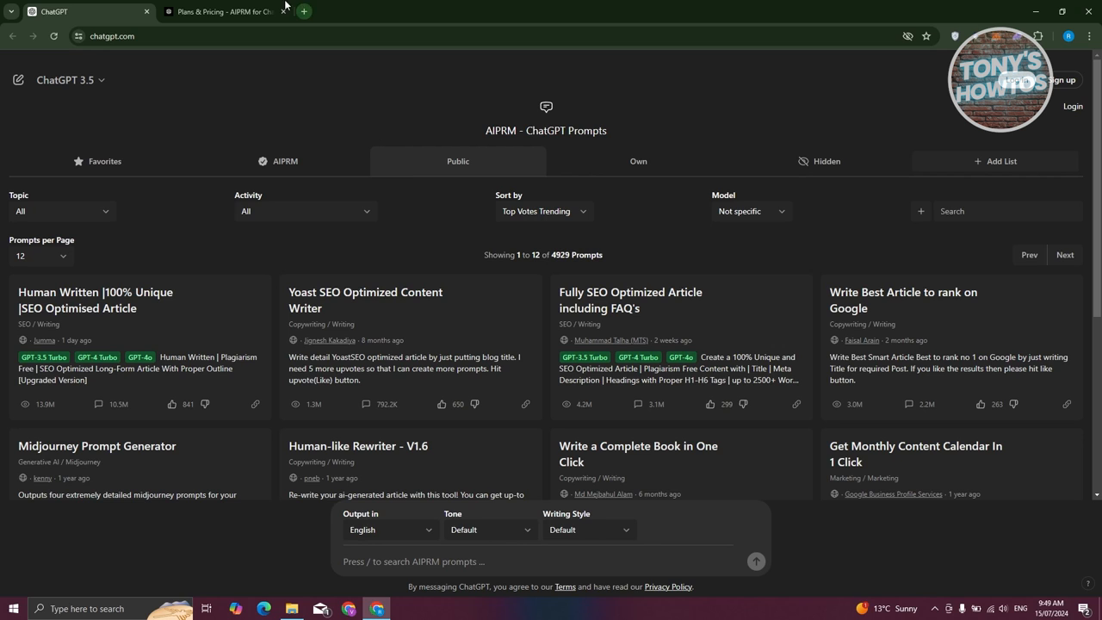
Switch to the AIPRM Plans & Pricing page and expand the account menu from the profile avatar.
click(220, 10)
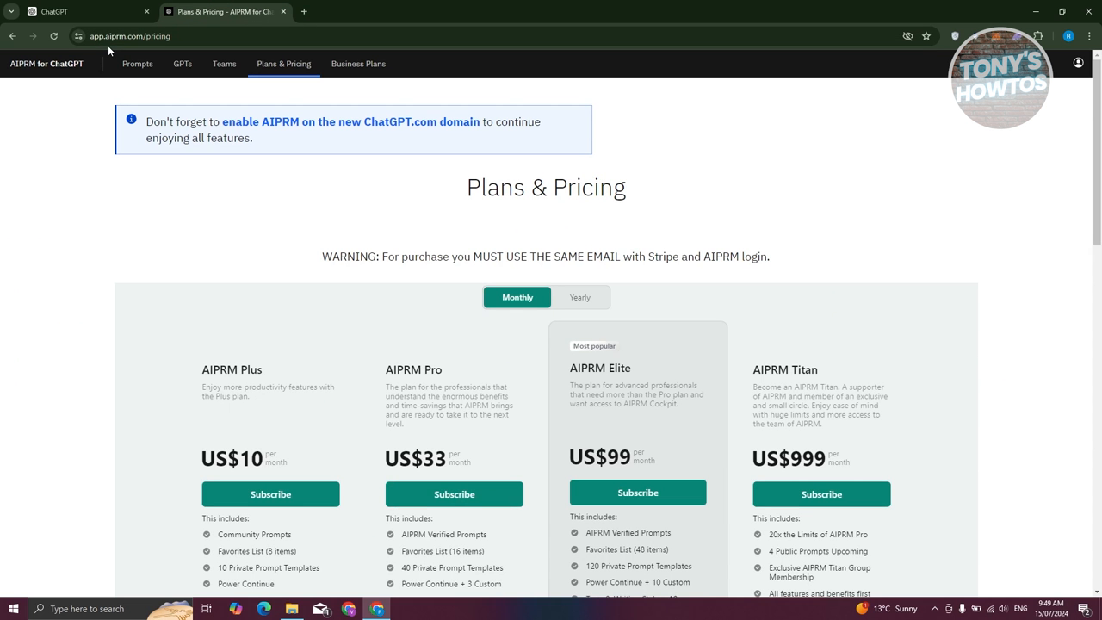
mouse_move(105, 159)
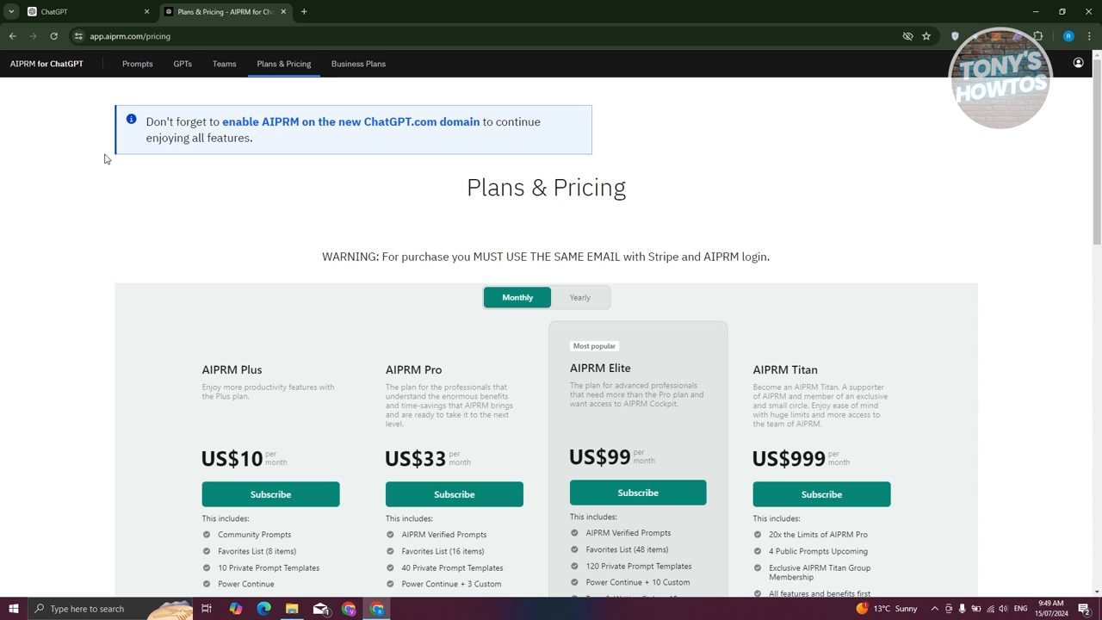
mouse_move(112, 193)
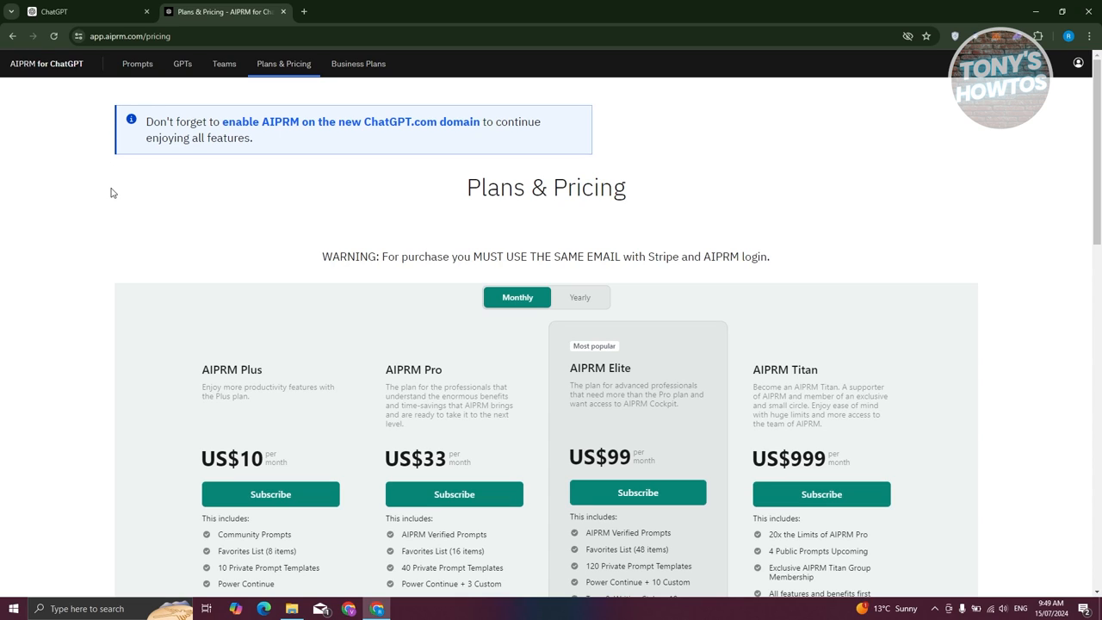
mouse_move(101, 207)
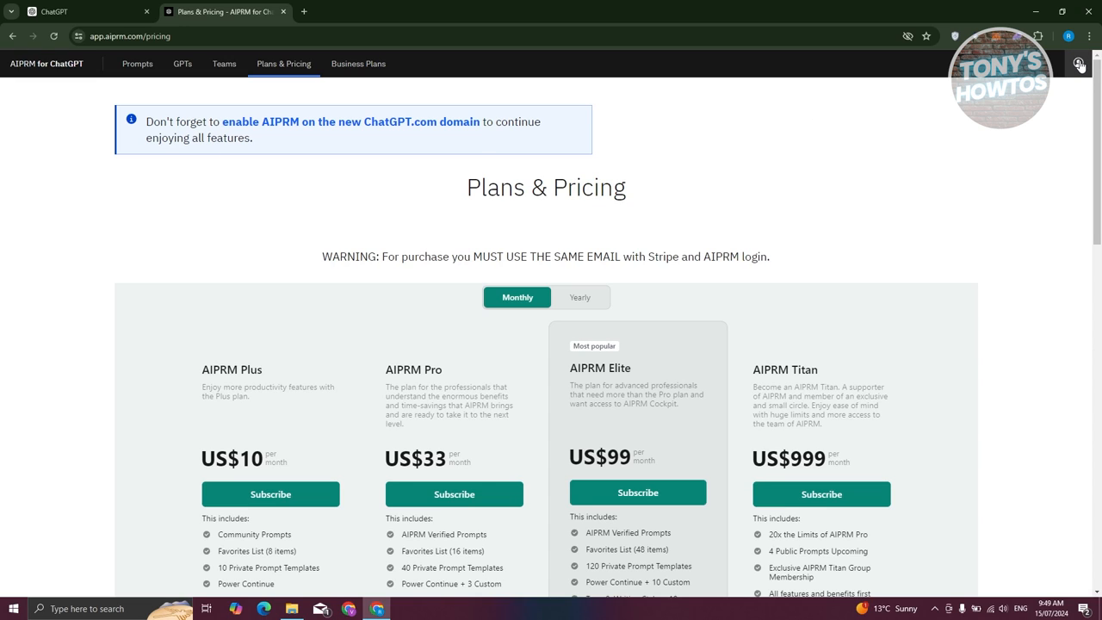
click(1078, 64)
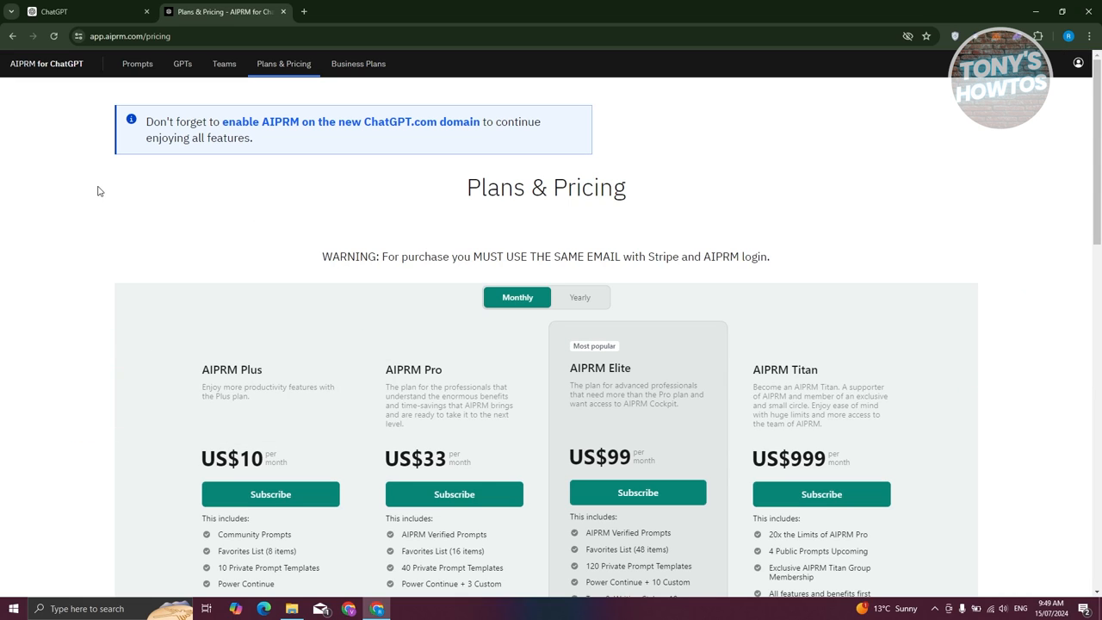
mouse_move(586, 153)
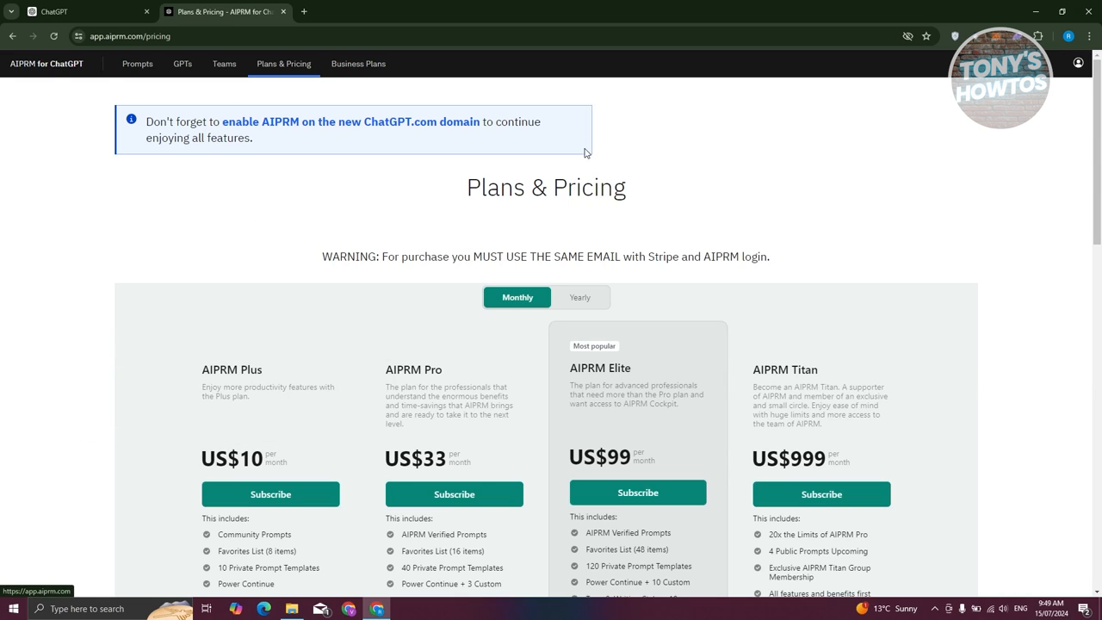
mouse_move(1077, 63)
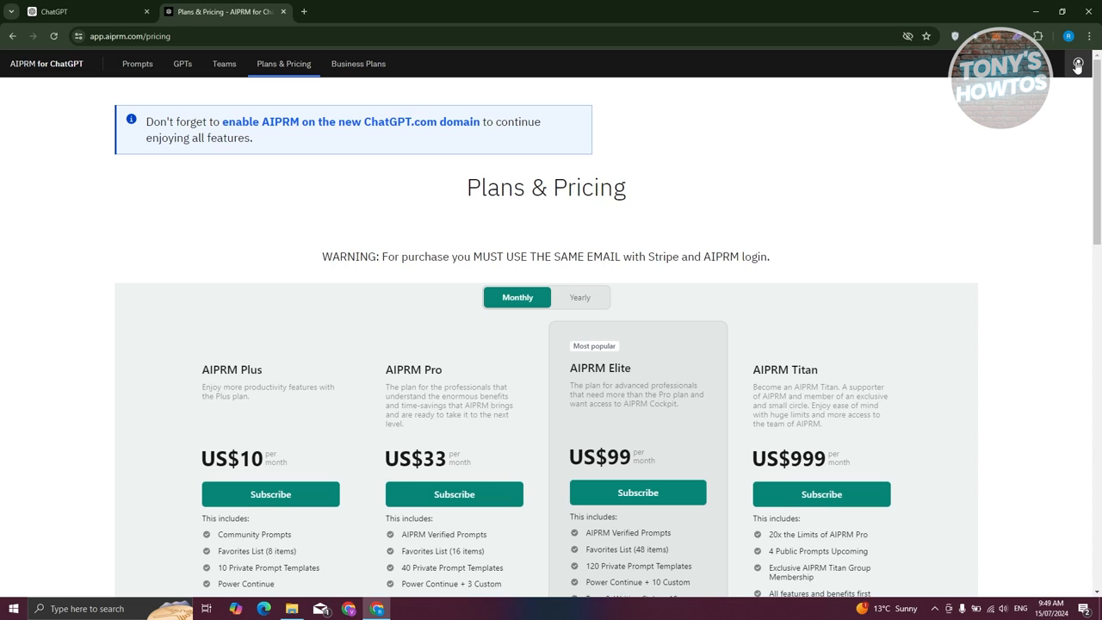
click(1077, 63)
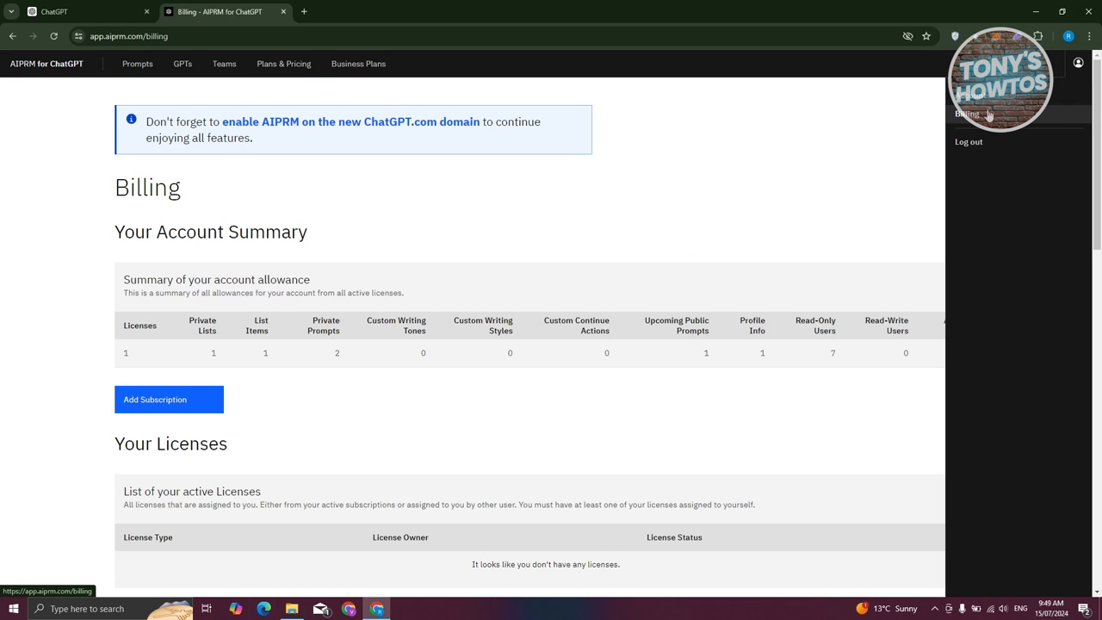
Scroll the AIPRM billing page down past the account summary and licenses.
scroll(down, 3)
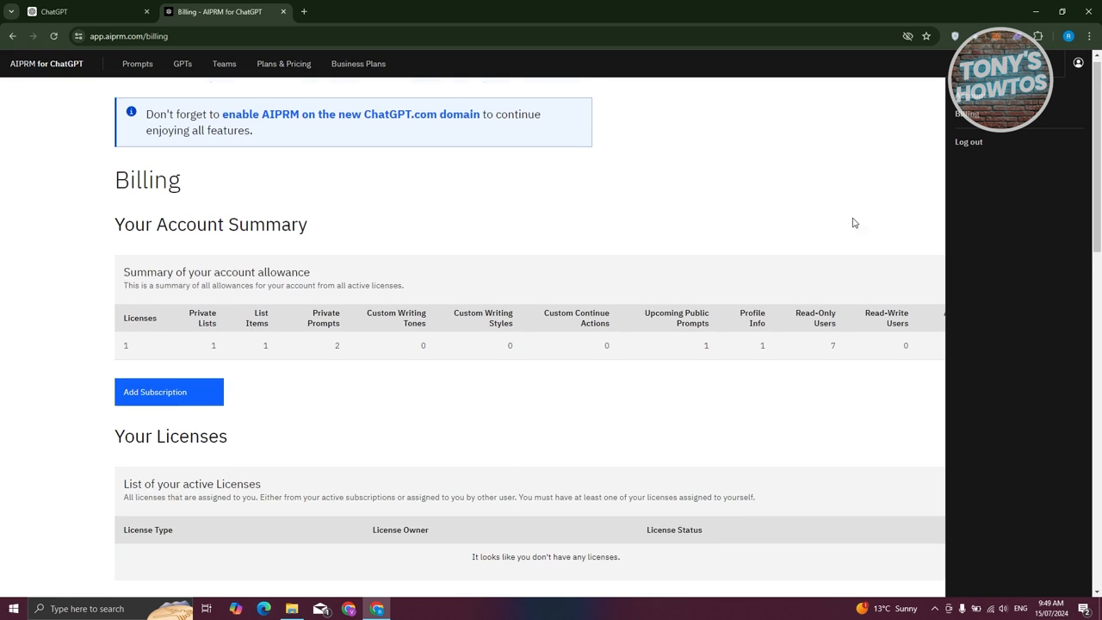
Scroll further to the Your Subscriptions section showing no active subscriptions.
scroll(down, 3)
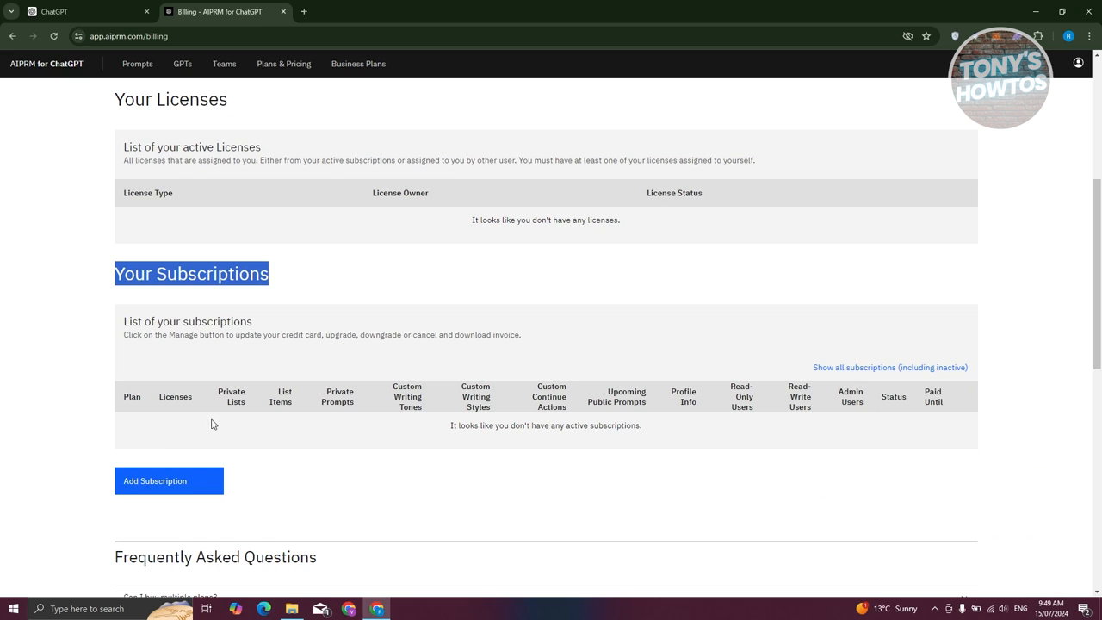
mouse_move(163, 434)
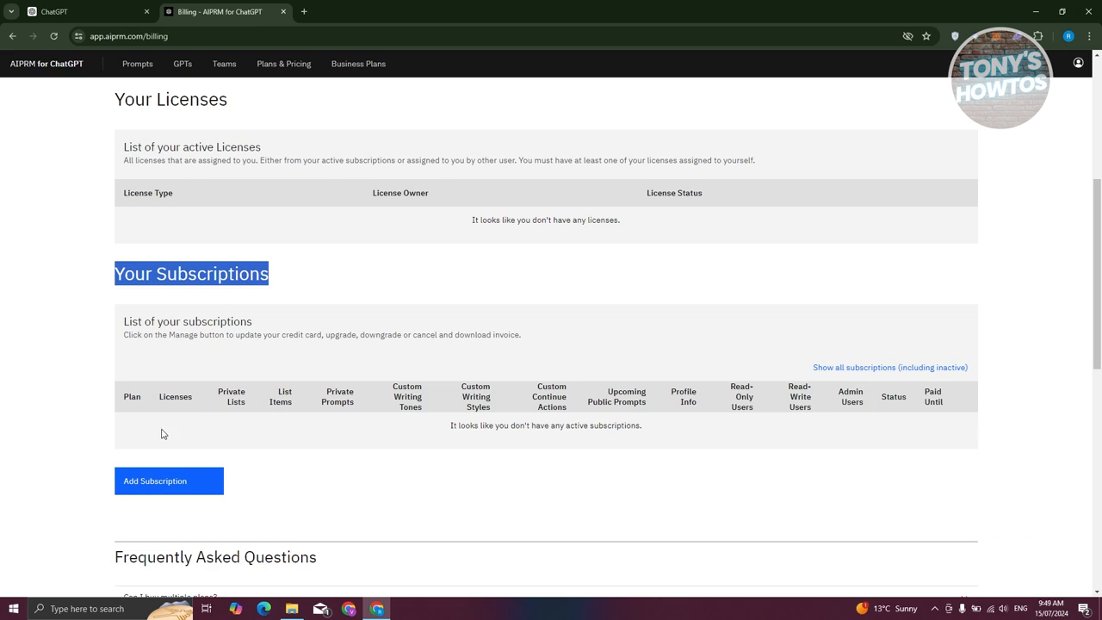
mouse_move(940, 430)
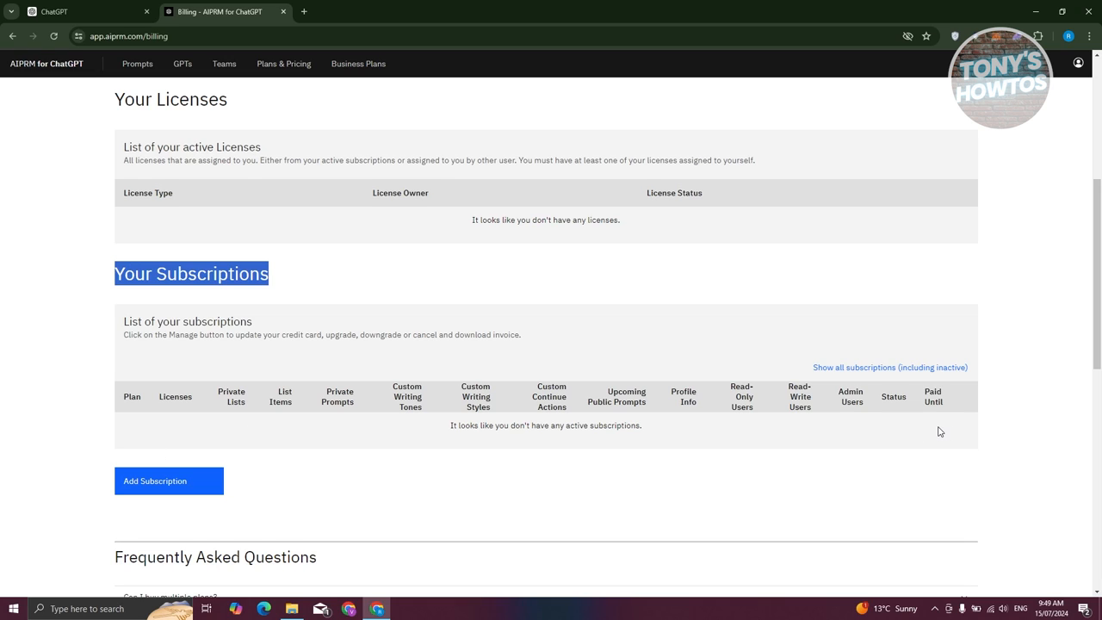
mouse_move(932, 435)
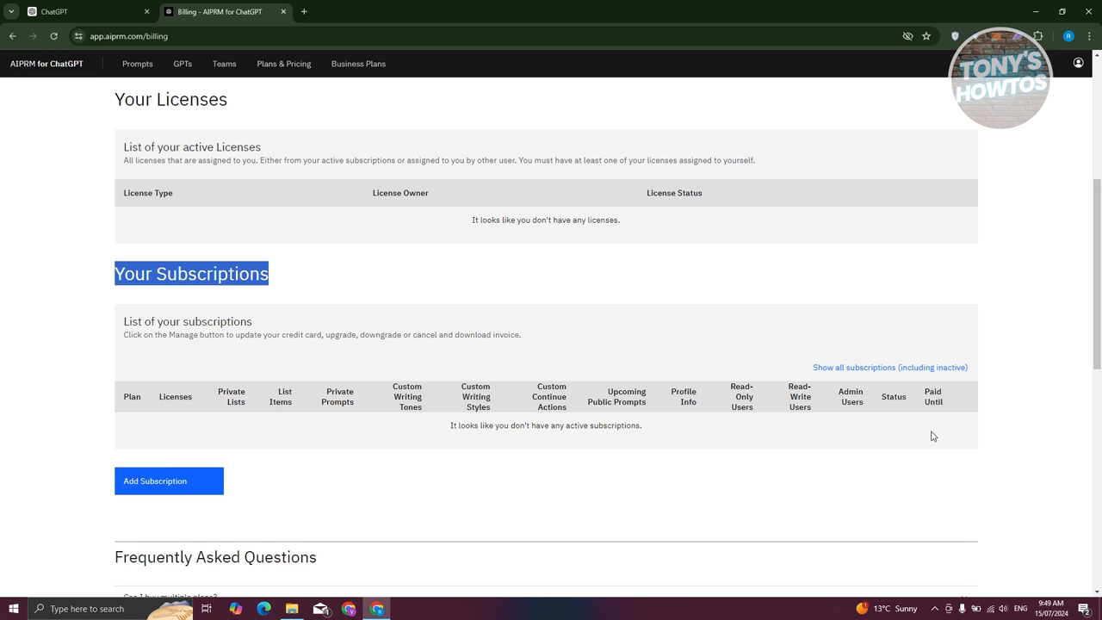
mouse_move(943, 438)
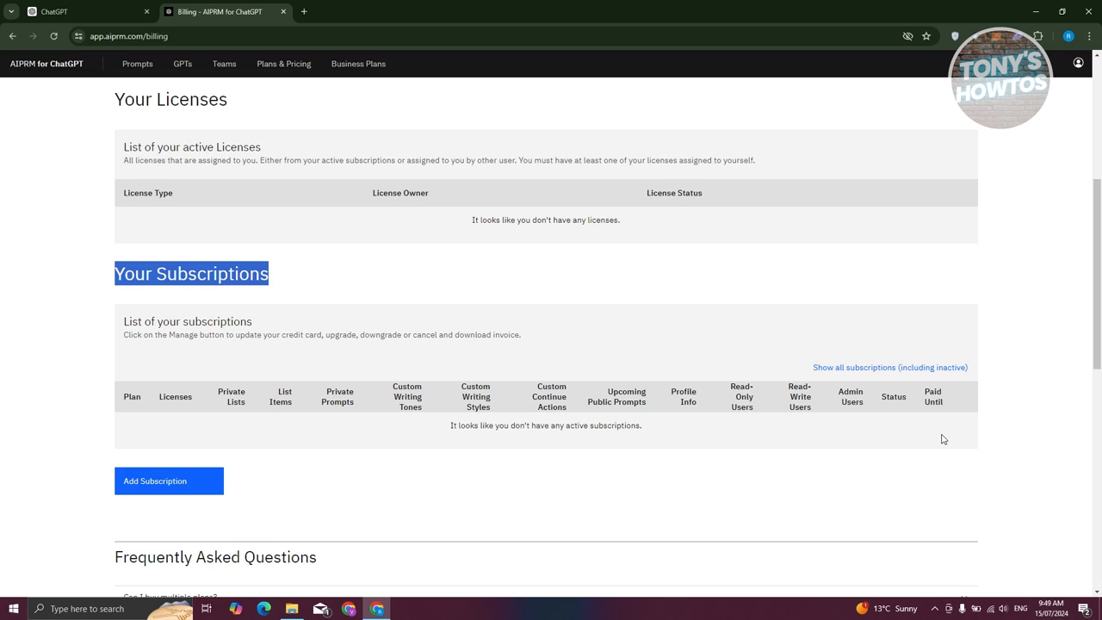
mouse_move(730, 534)
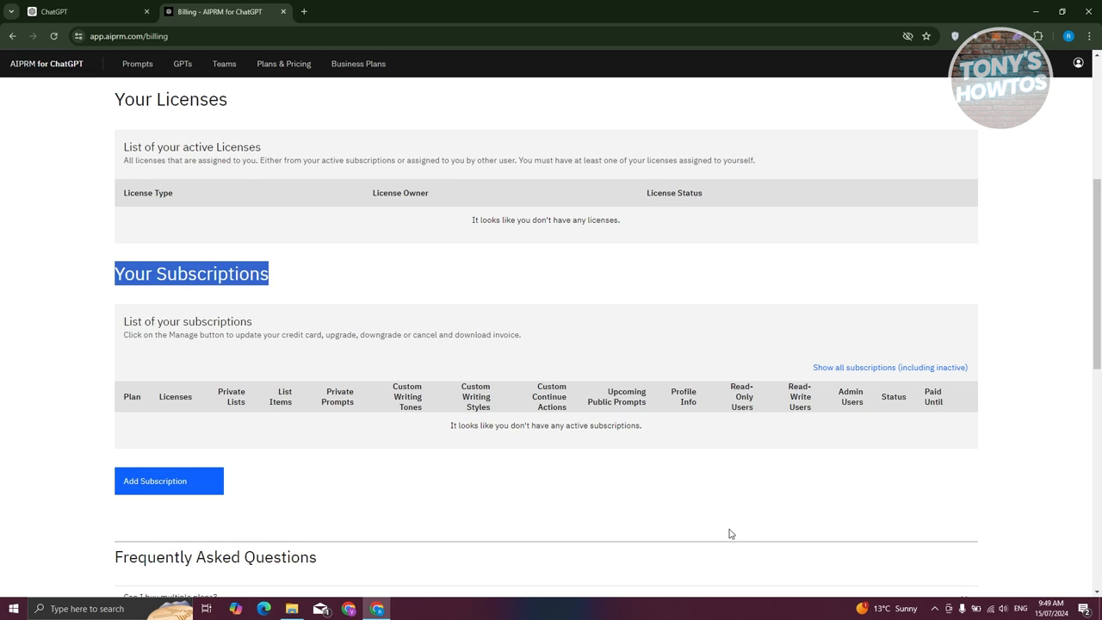
mouse_move(742, 496)
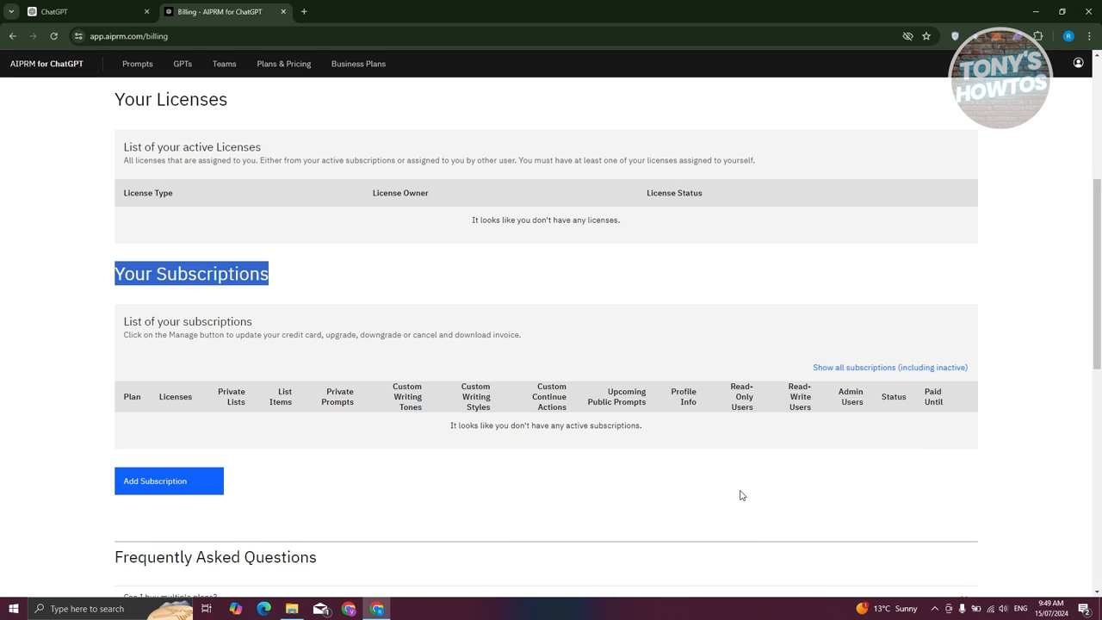
mouse_move(732, 504)
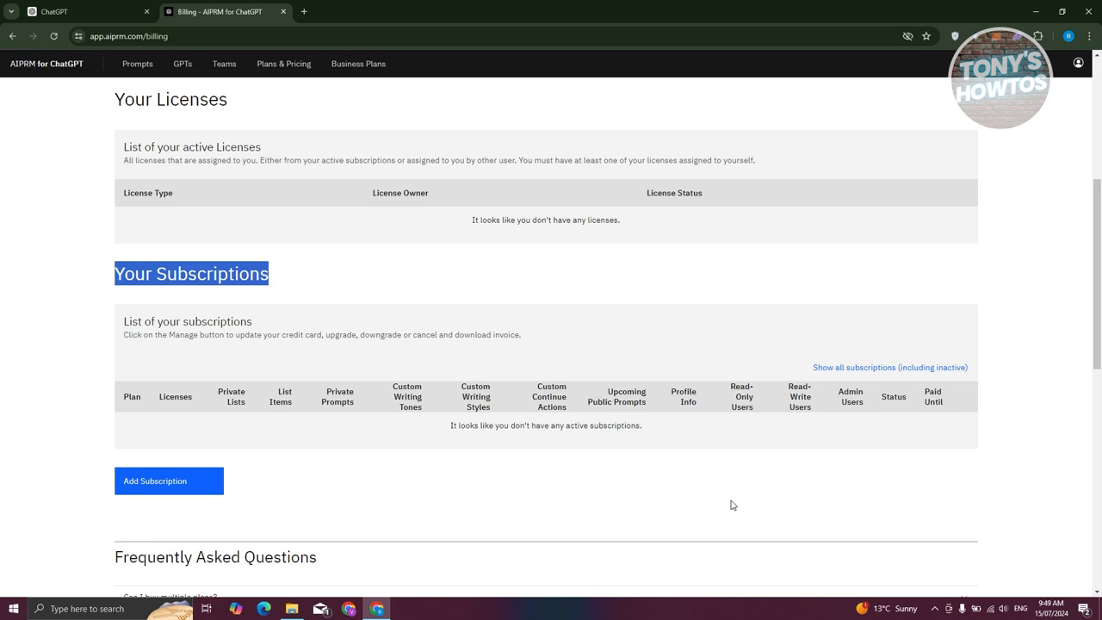